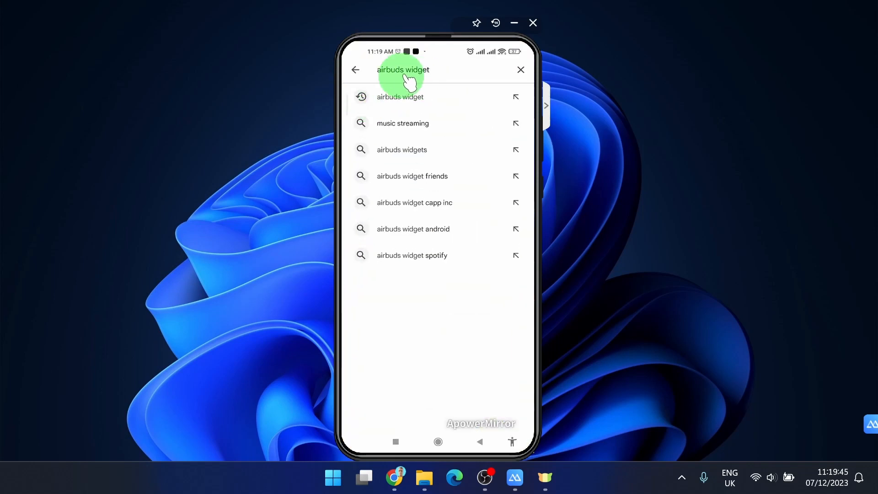
Step: Choose the 'airbuds widget' suggestion in Google Play to find the app
left_click(399, 97)
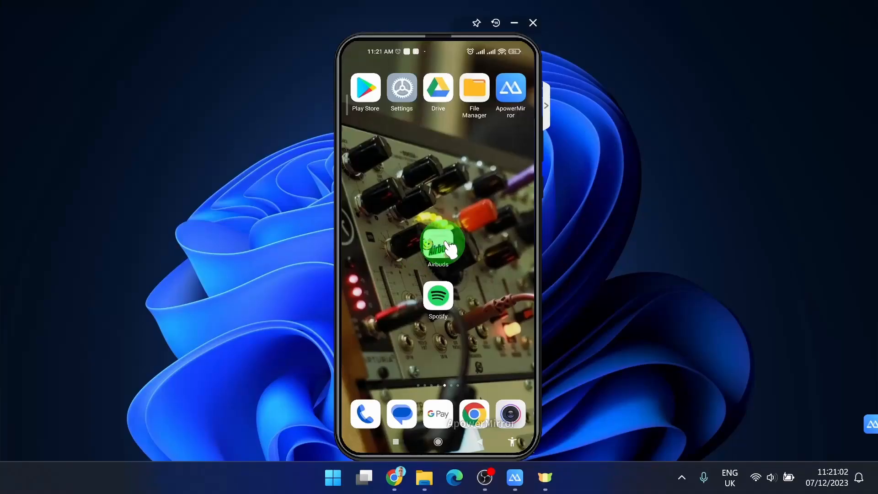
Step: Launch Airbuds, fill in the suggested phone number, and verify the six-digit SMS code
left_click(438, 244)
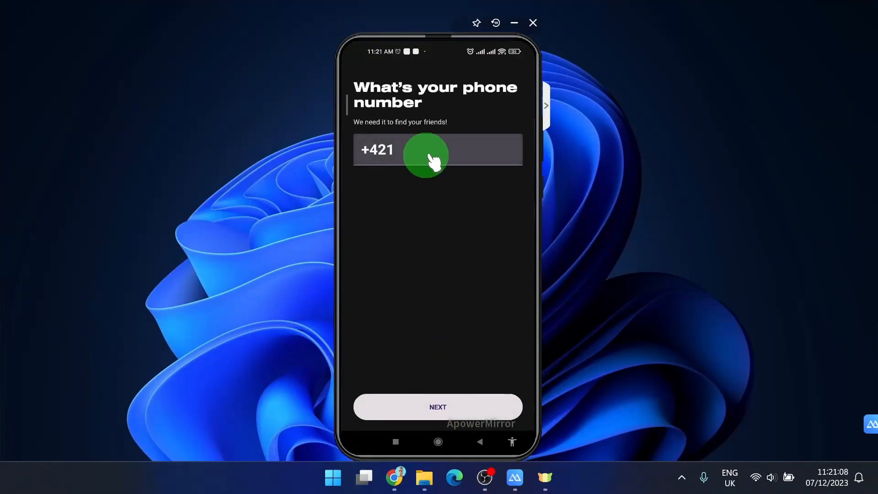
left_click(436, 149)
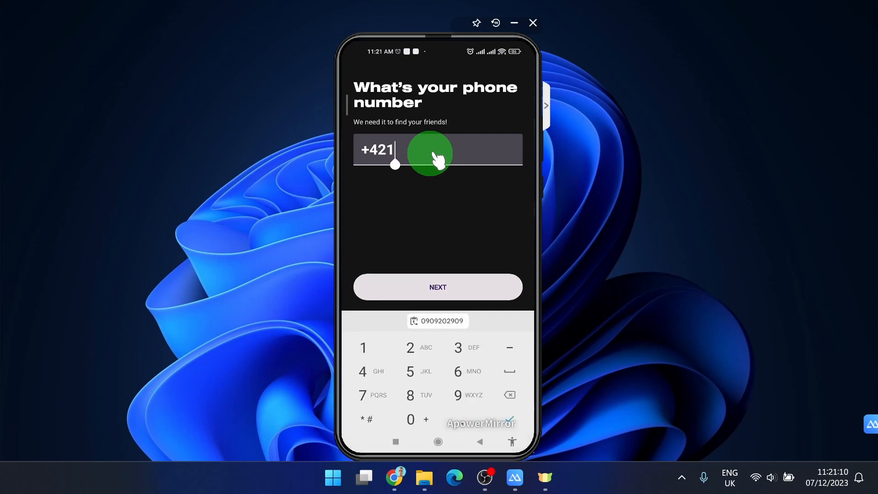
left_click(437, 287)
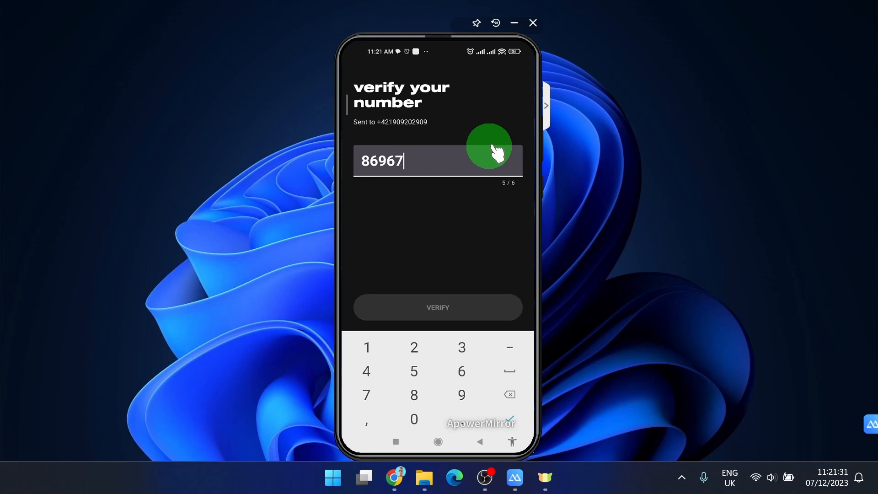
left_click(460, 347)
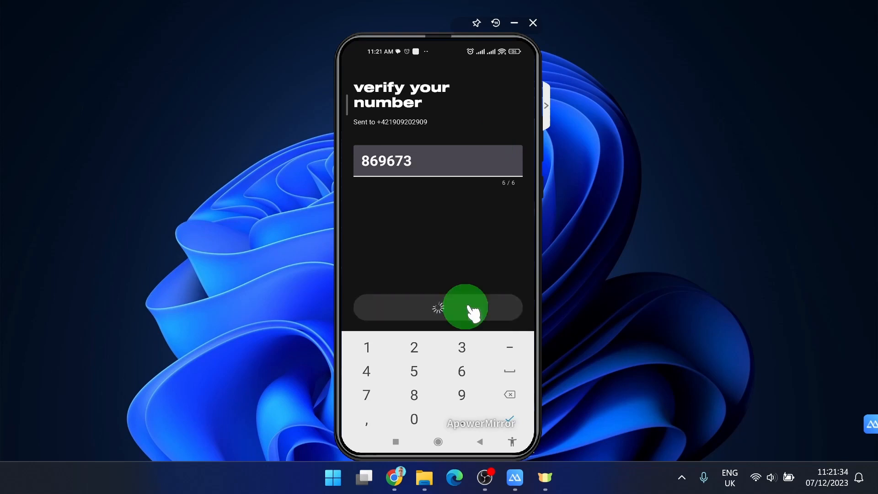
left_click(464, 307)
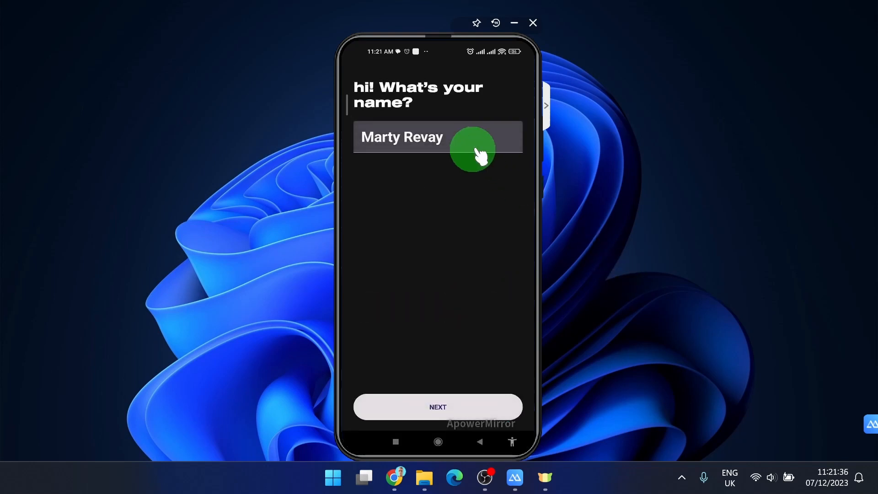
Step: Enter the display name, continue past the contacts screen, and allow contacts access
left_click(436, 136)
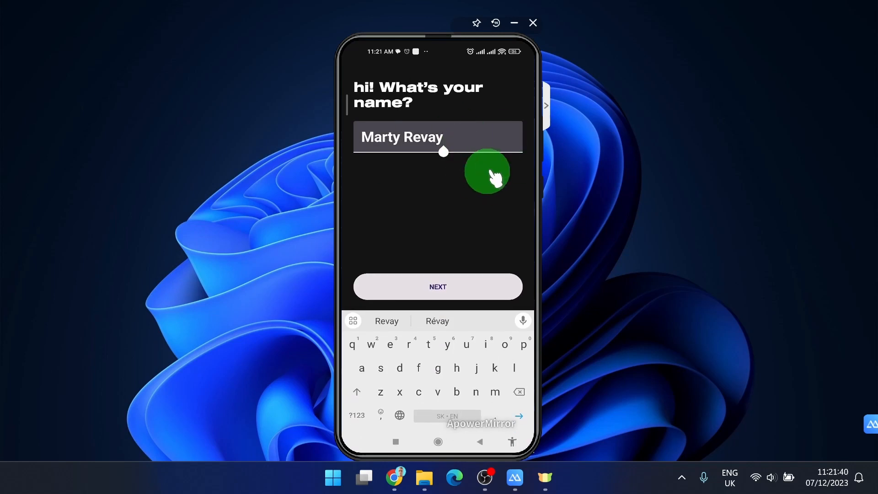
left_click(437, 286)
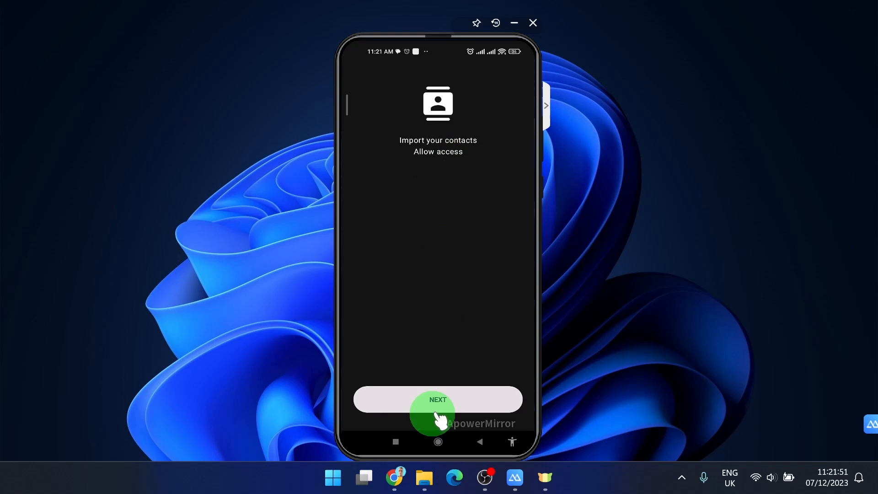
left_click(437, 399)
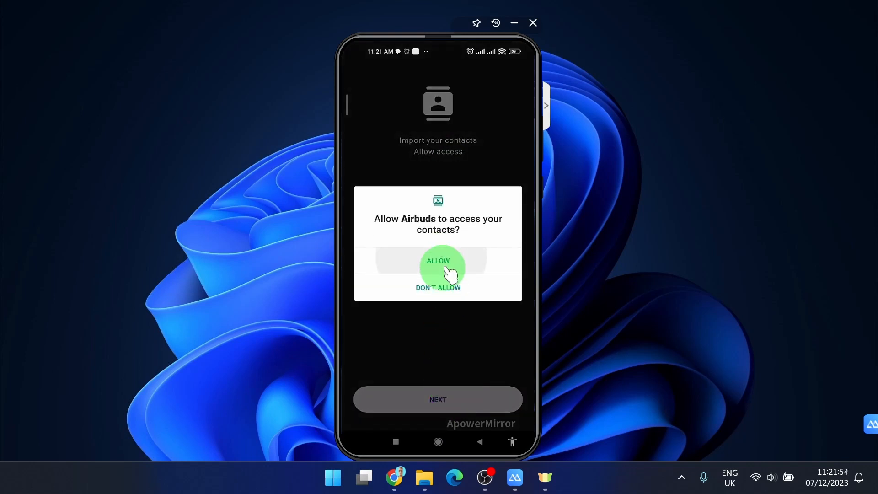
left_click(438, 260)
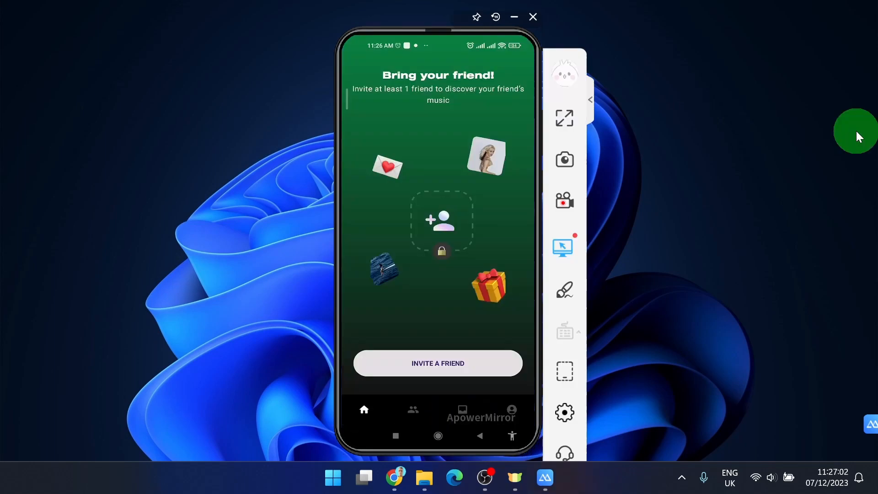
mouse_move(503, 255)
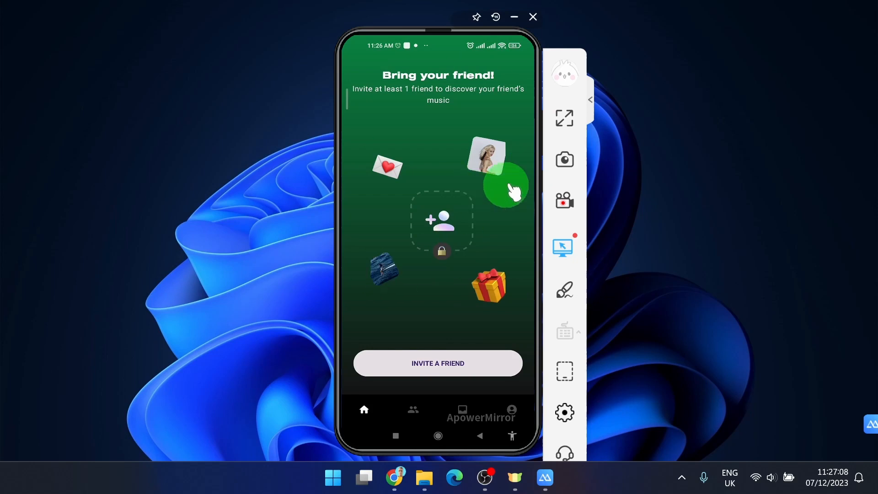
Step: Switch to the Friends tab, showing the empty add-friends prompt
left_click(411, 409)
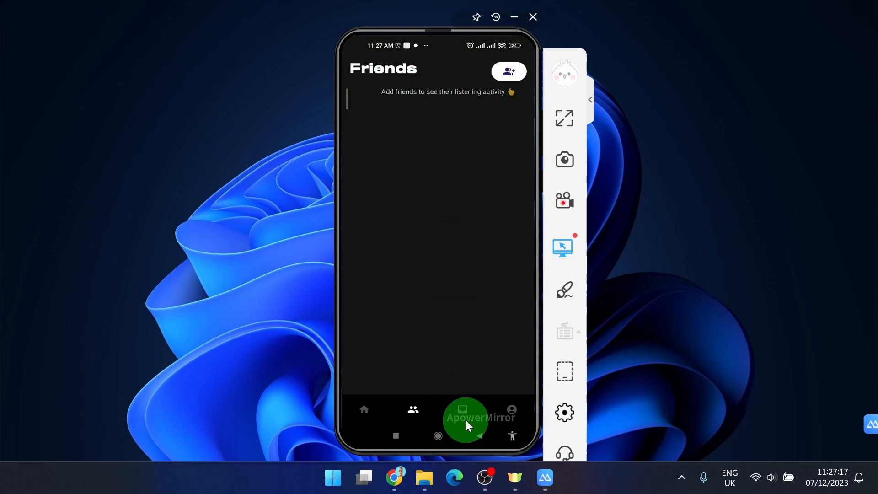
Step: Check the empty Inbox tab, then open the Profile tab with recent tracks
left_click(462, 410)
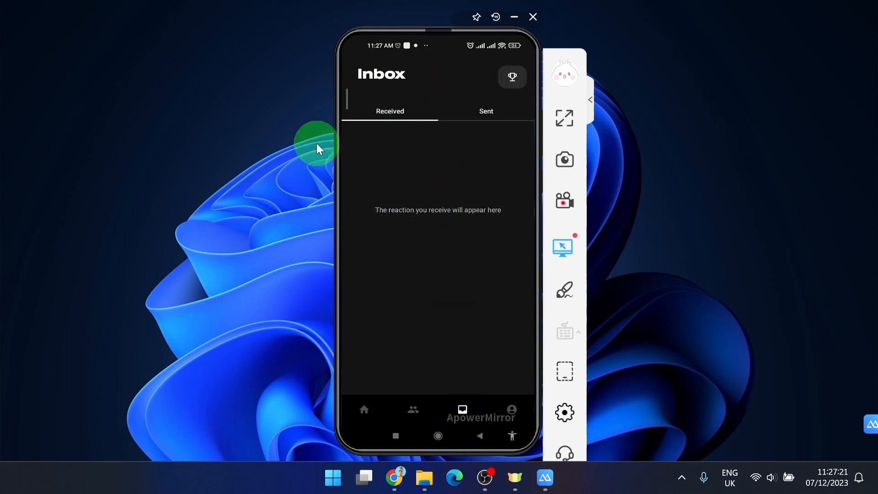
left_click(510, 409)
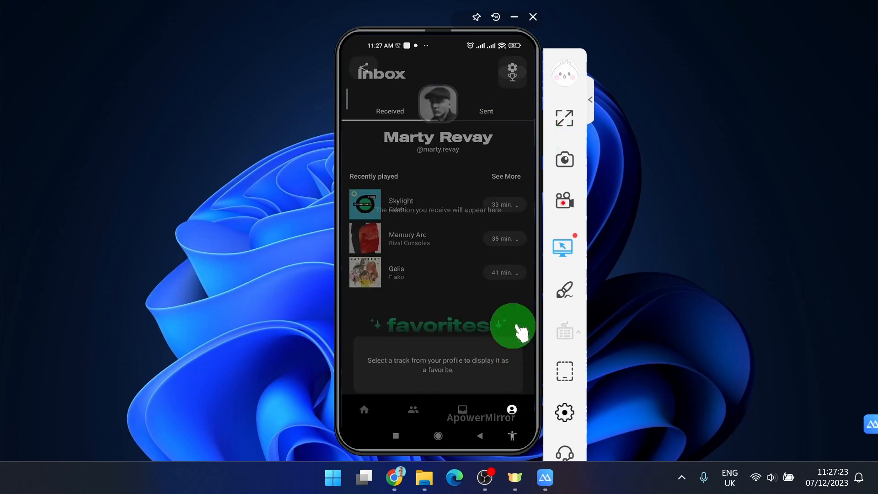